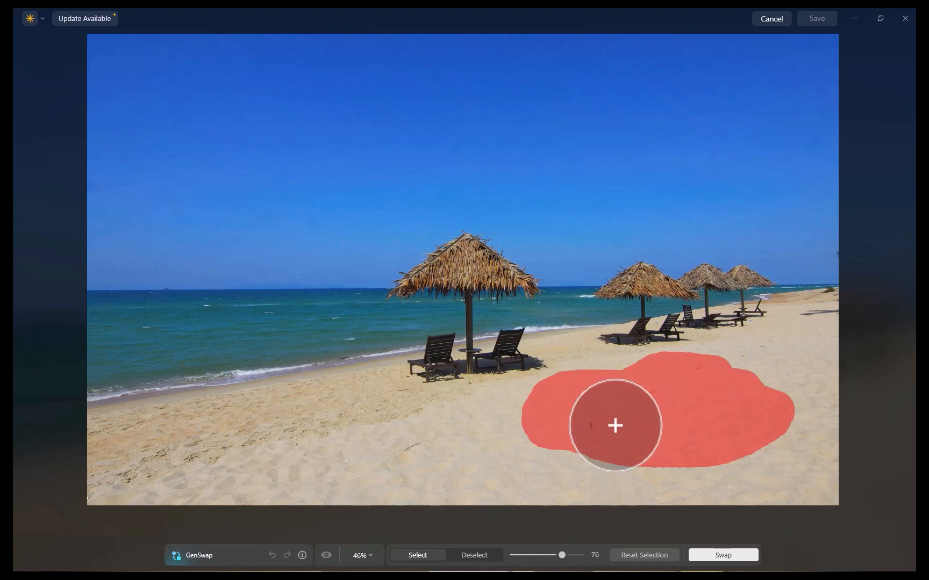
- Navigate the Skylum site to the Luminar Neo GenExpand feature page
left_click(722, 555)
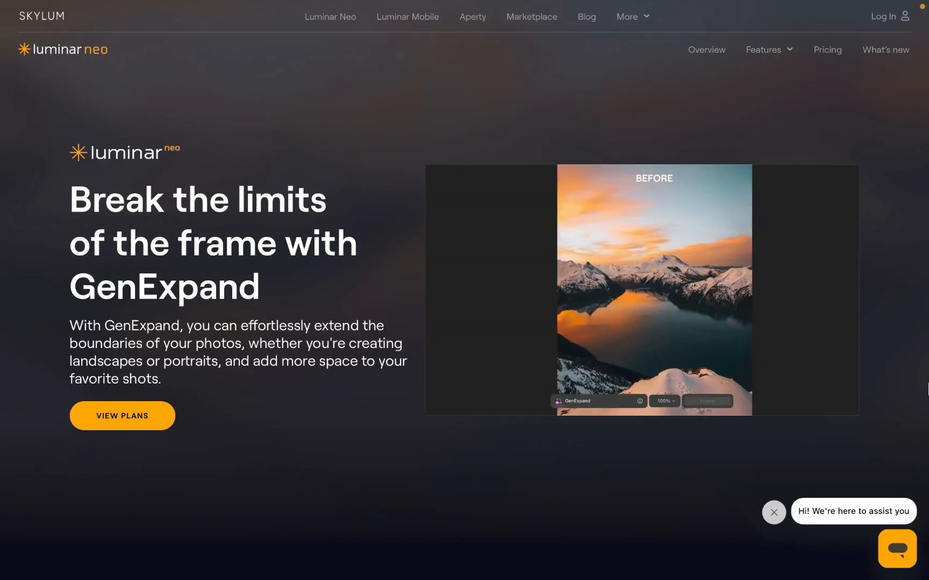
left_click(707, 400)
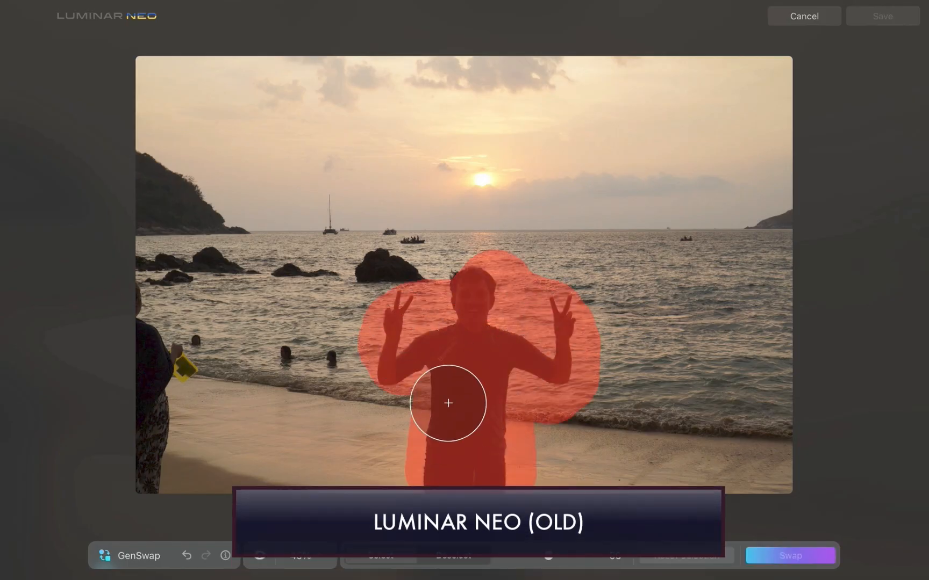
- Brush the GenSwap Select mask over the person on the sunset beach
left_click(791, 556)
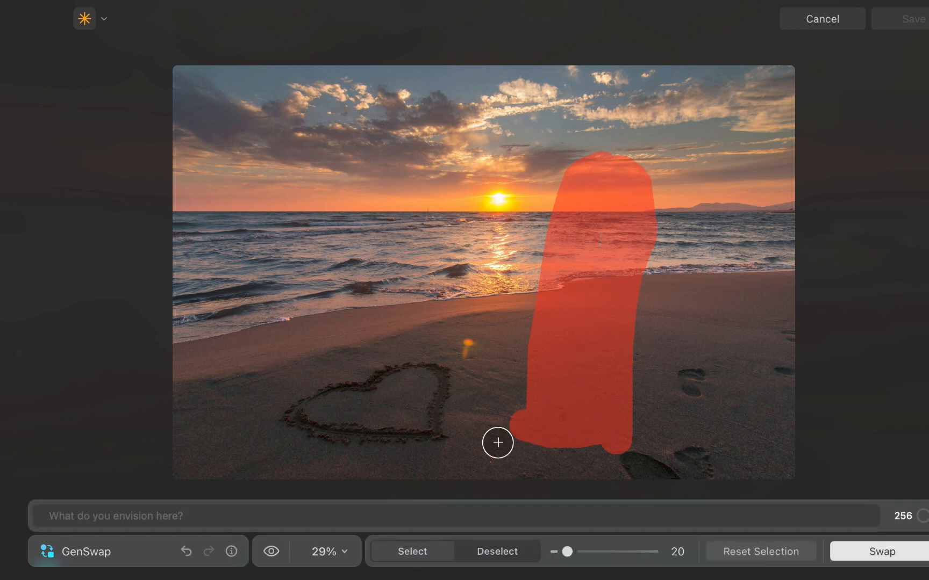
- Prompt GenSwap with 'woman standing facing the', then Swap to generate a man in the masked field
type("woman standing facing the")
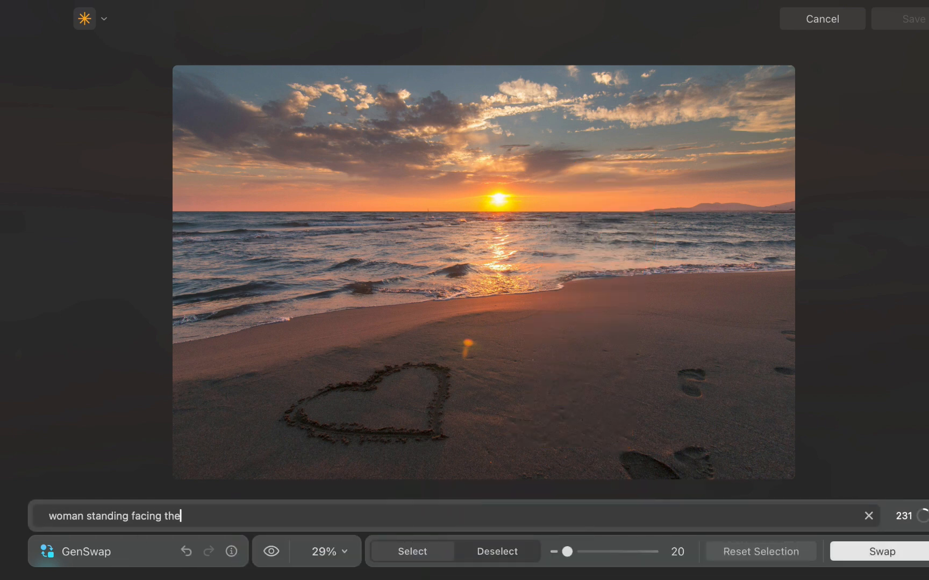
left_click(880, 552)
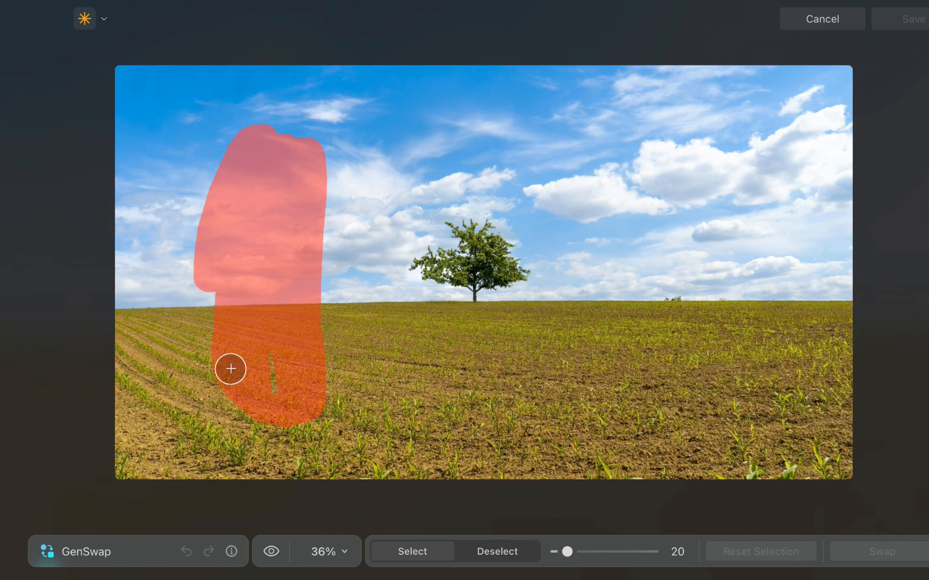
left_click(881, 551)
type("mand standing facing the camera")
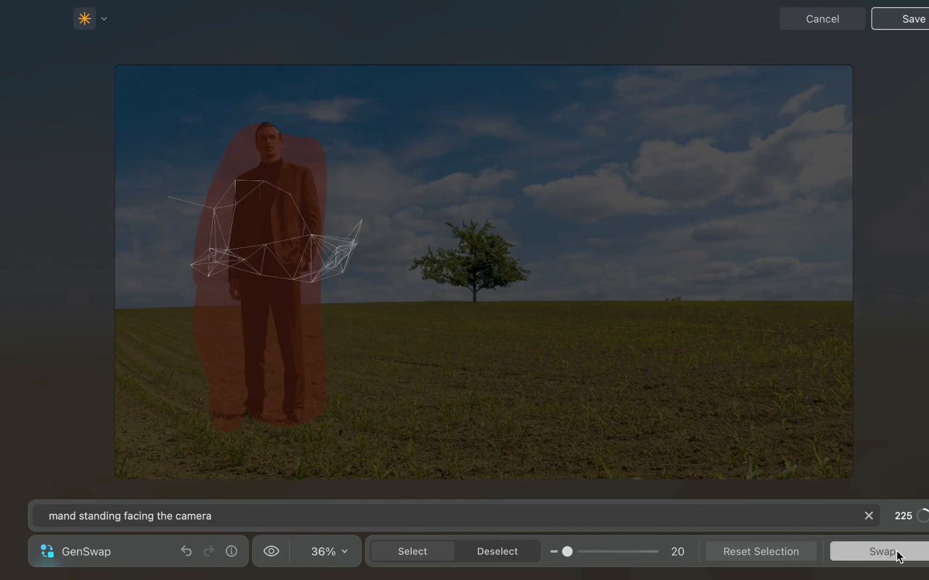
left_click(879, 551)
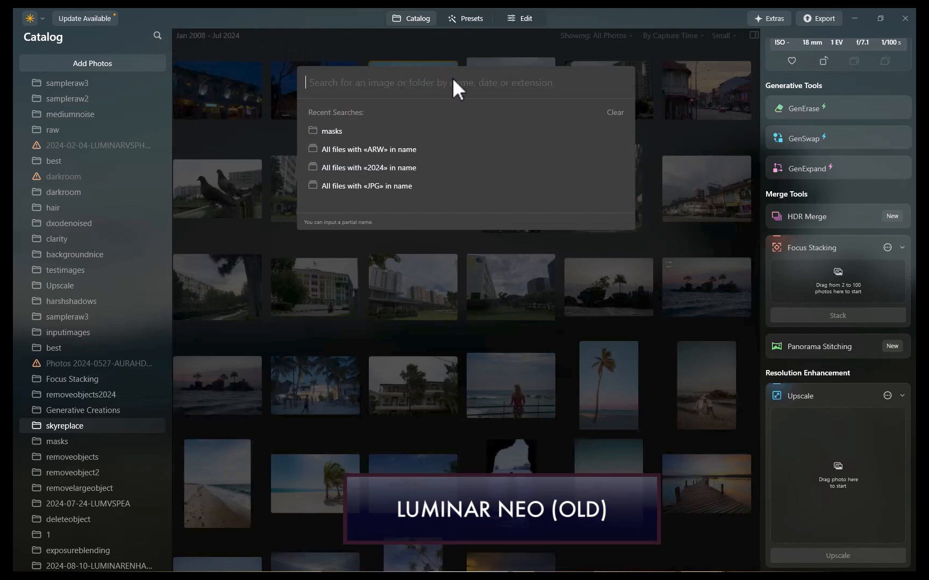
- Search the catalog by file extension: 'arw', then 'dng'
type("arw")
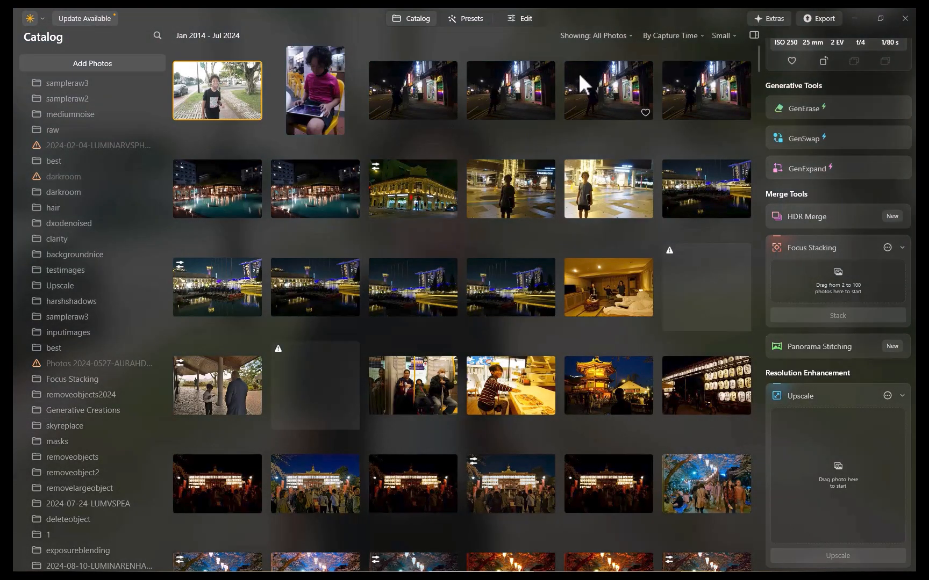
left_click(157, 35)
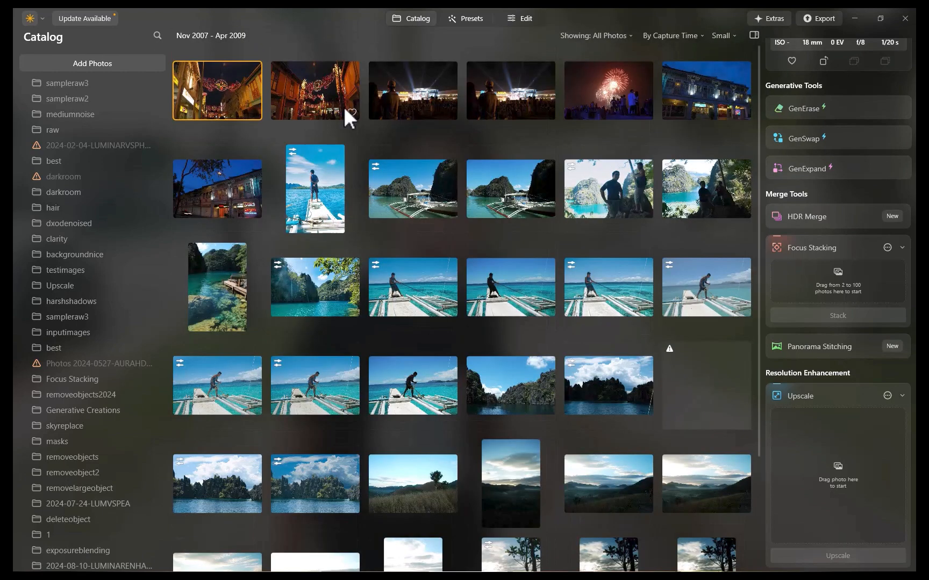
left_click(156, 34)
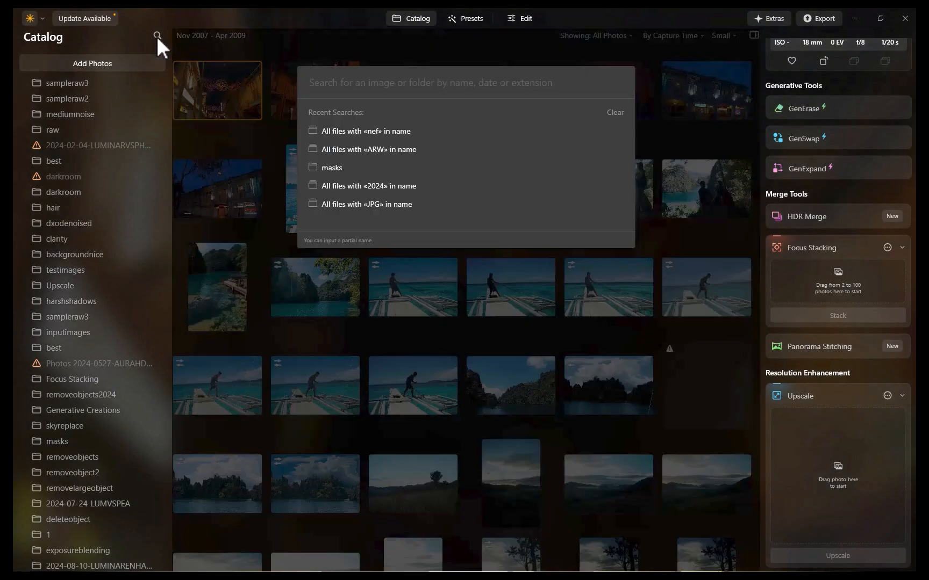
type("dng")
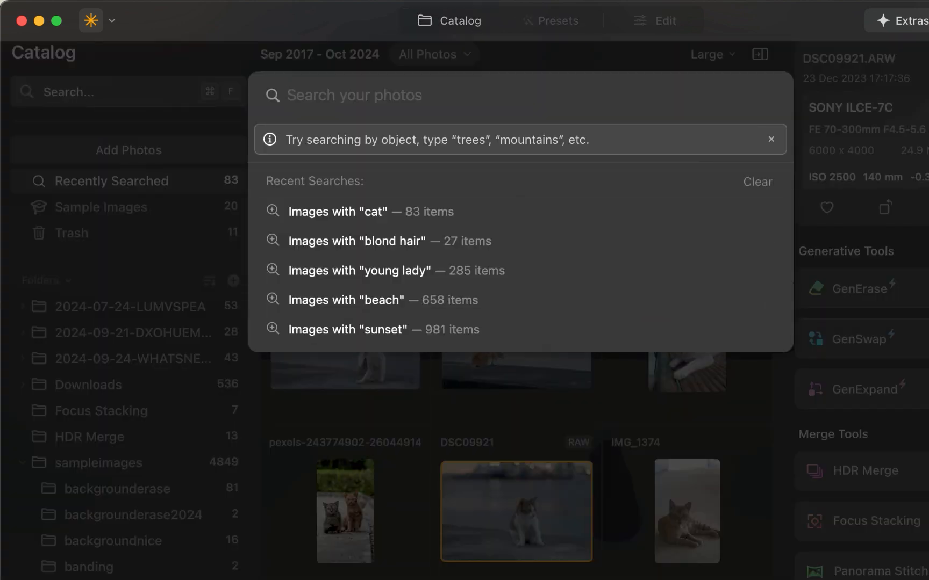
- Search the catalog for 'trees', then 'su' and choose Images with "sunset"
type("trees")
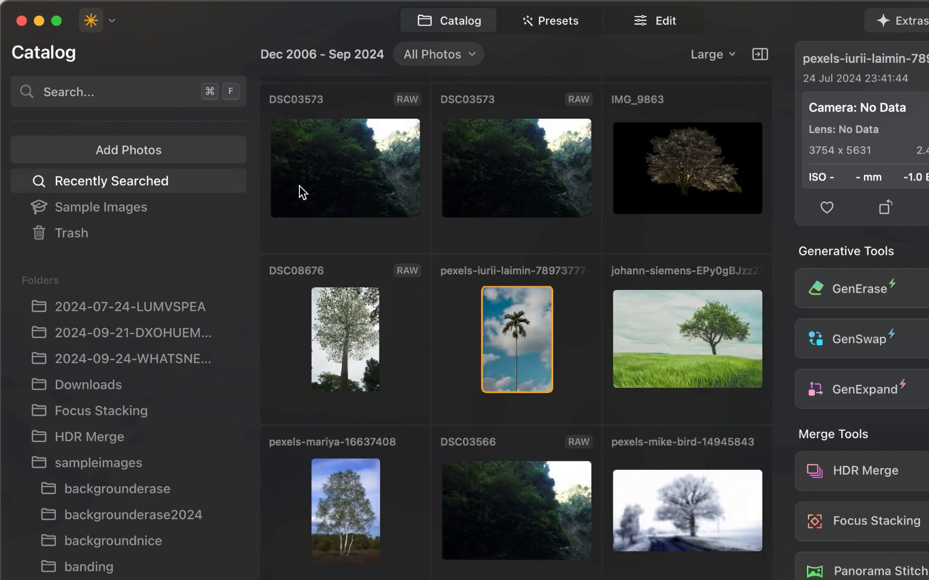
type("sunset")
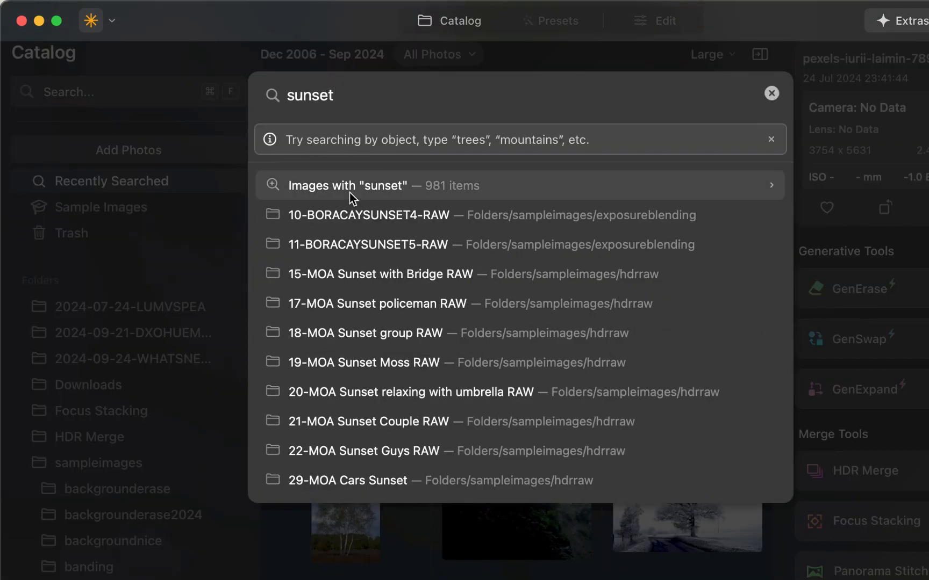
left_click(347, 186)
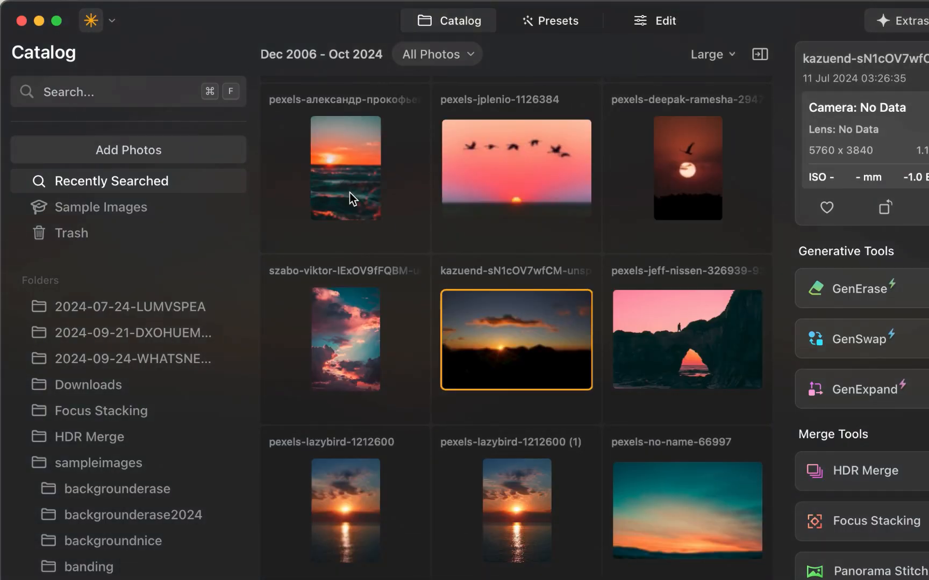
left_click(107, 92)
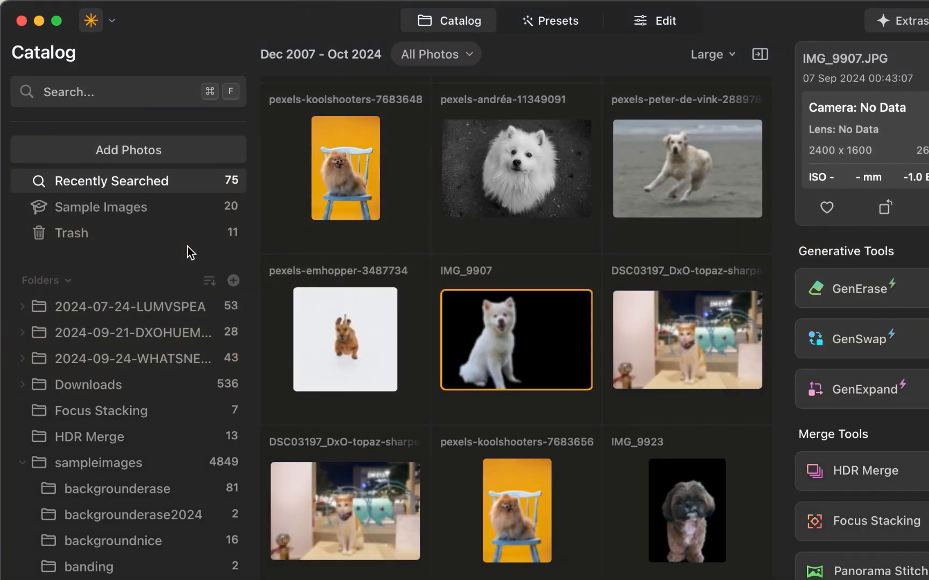
- Apply a Rating filter from the Filters dropdown and hover Camera for model options
left_click(403, 50)
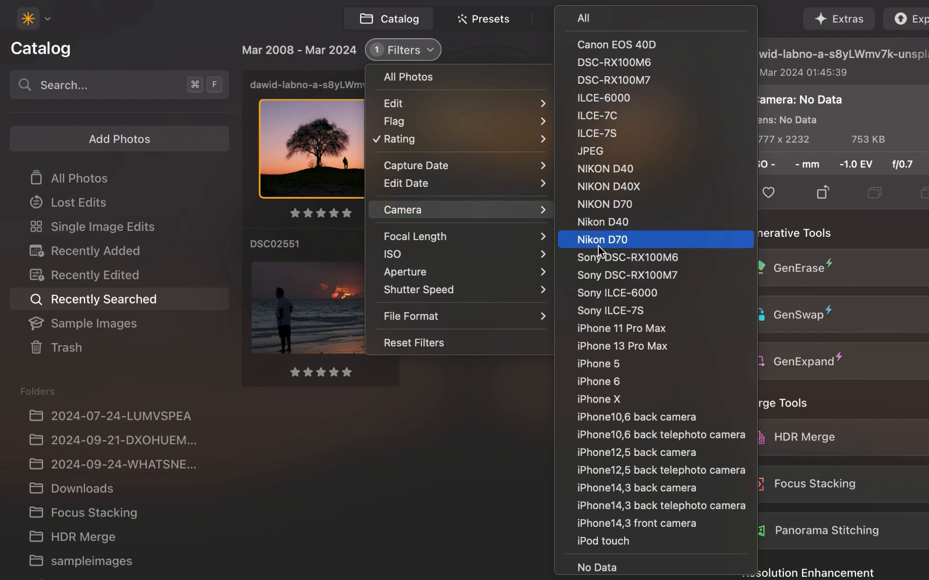
mouse_move(606, 255)
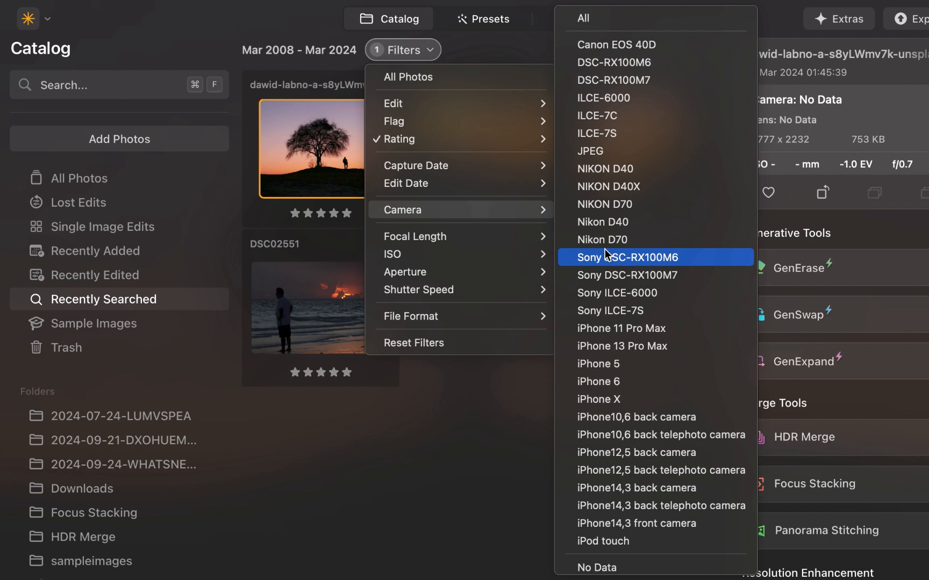
mouse_move(607, 119)
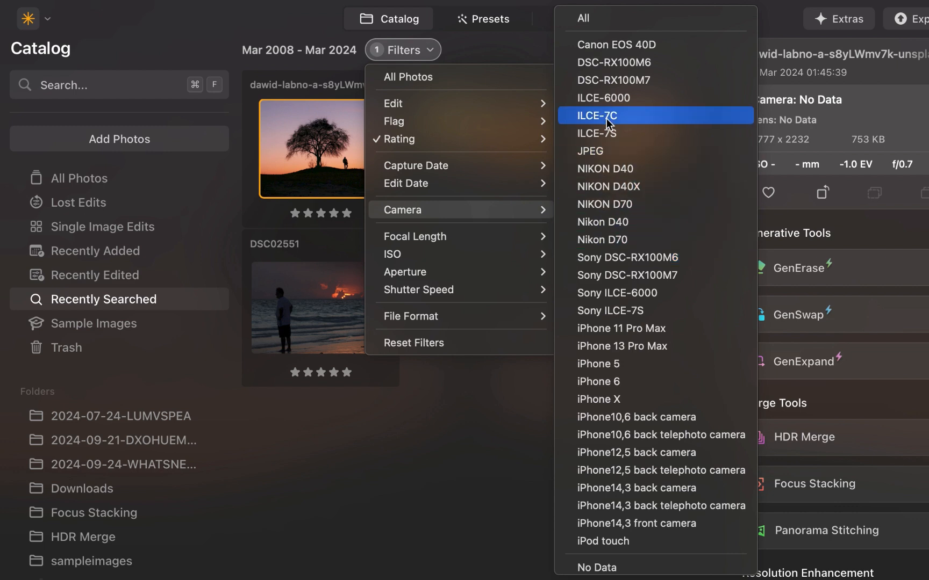
mouse_move(613, 187)
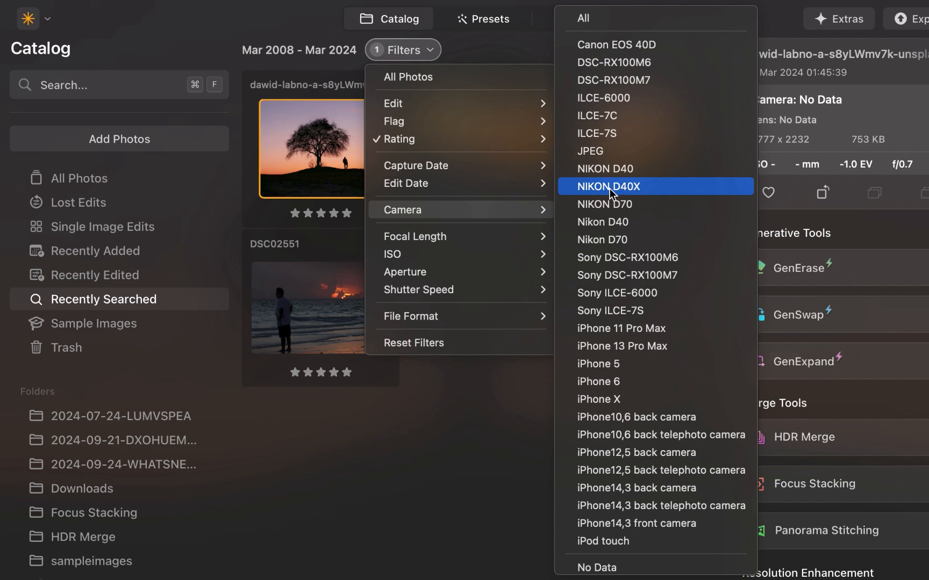
- Clear the filters, scroll through All Photos, then reopen the filters list
left_click(608, 186)
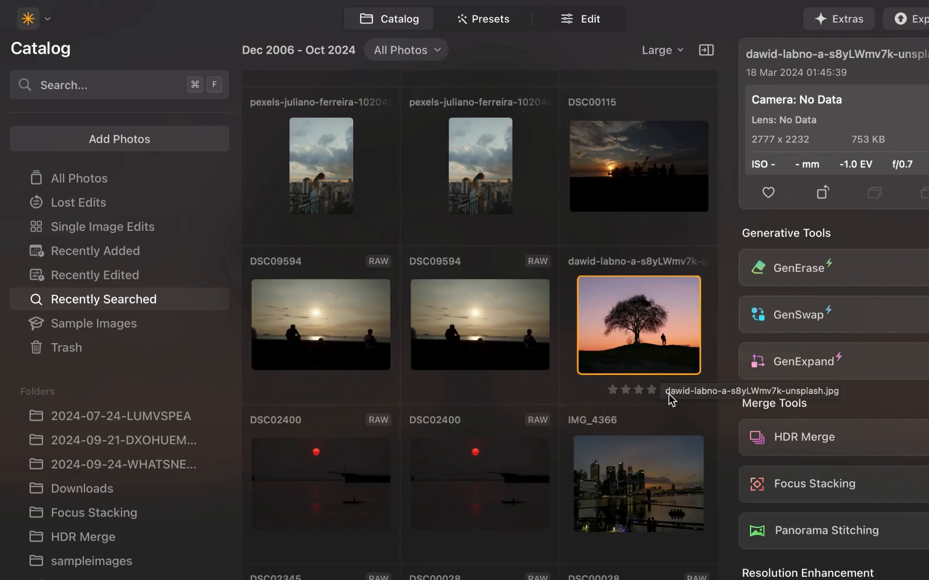
scroll("down", 3)
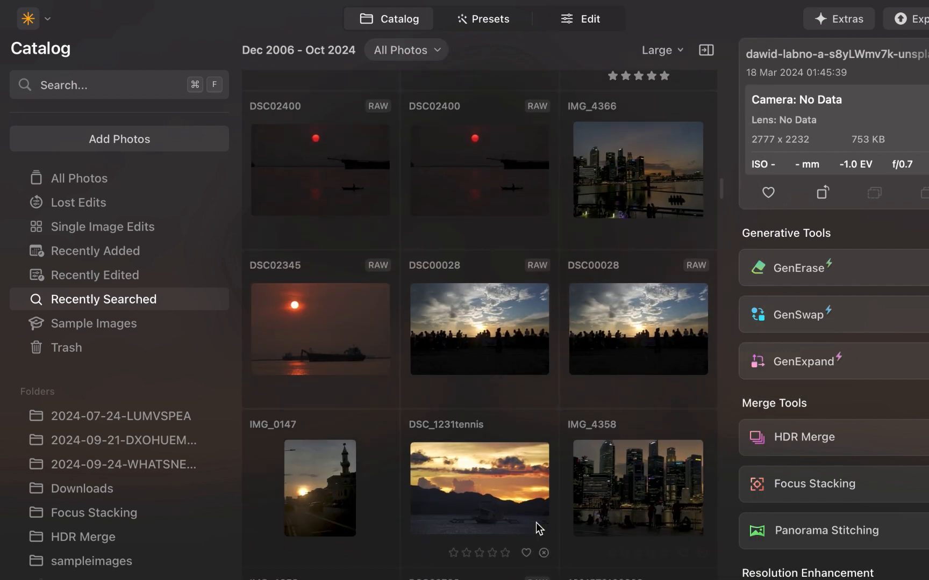
scroll("down", 3)
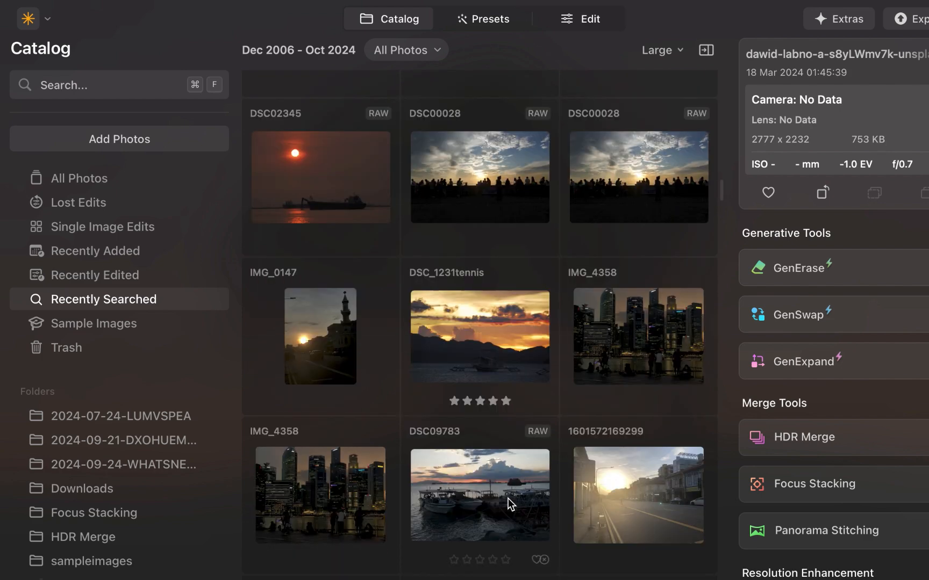
scroll("down", 3)
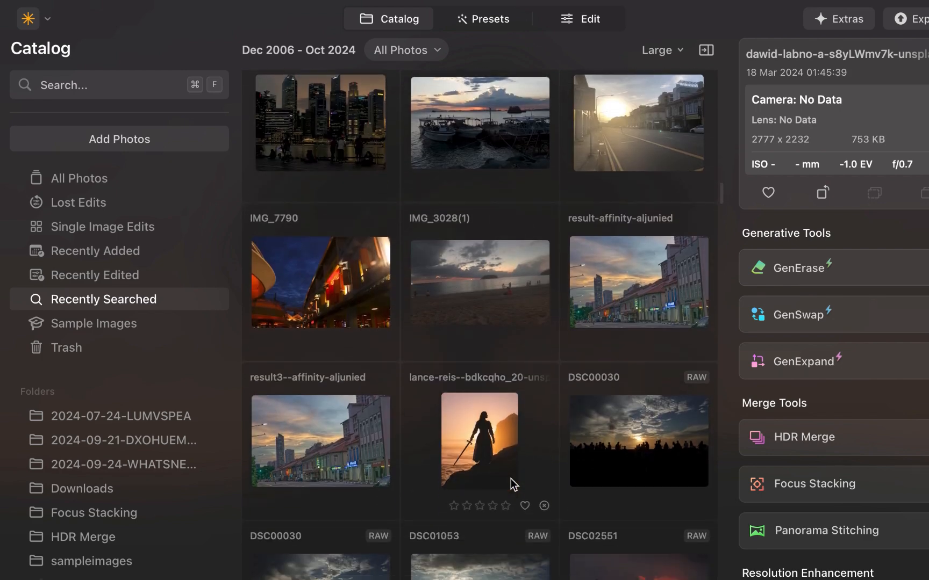
scroll("down", 3)
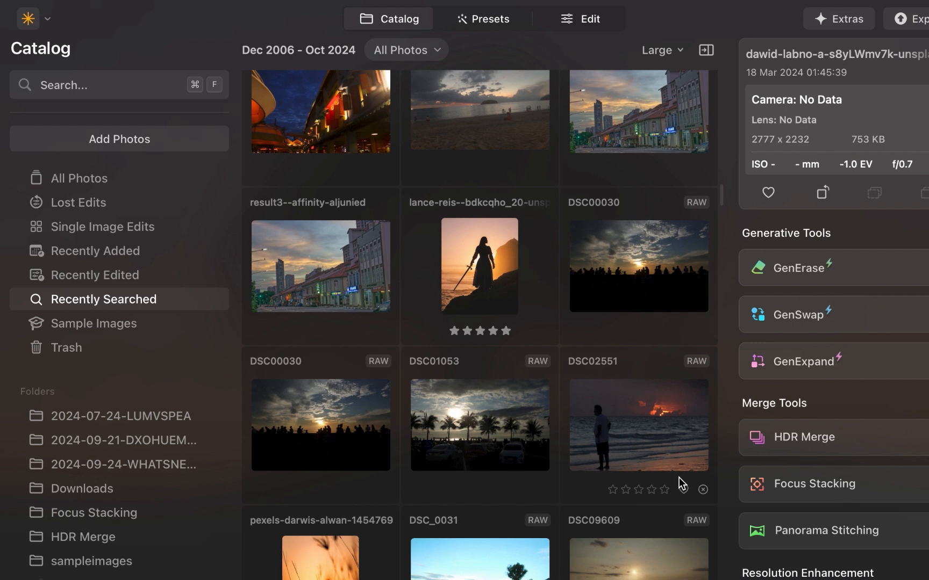
scroll("down", 3)
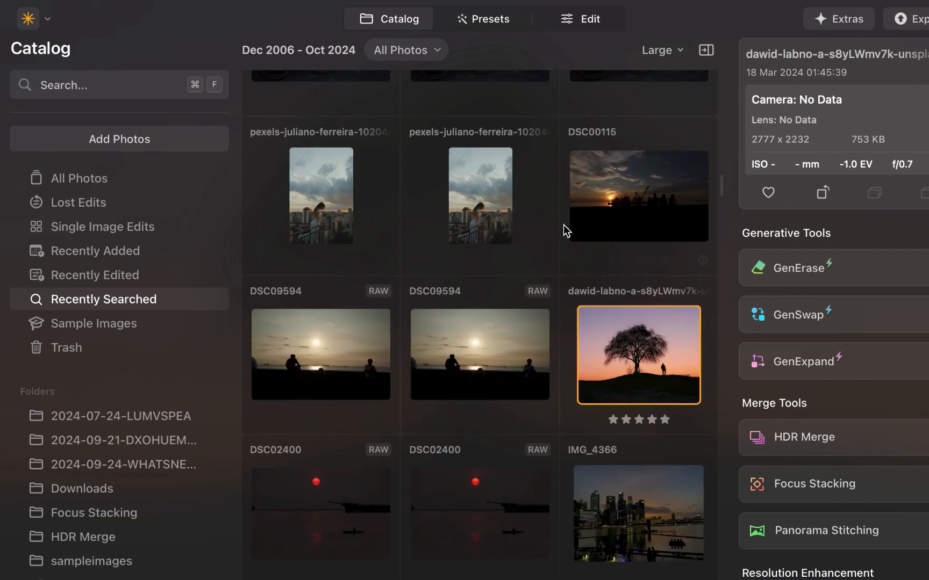
left_click(407, 49)
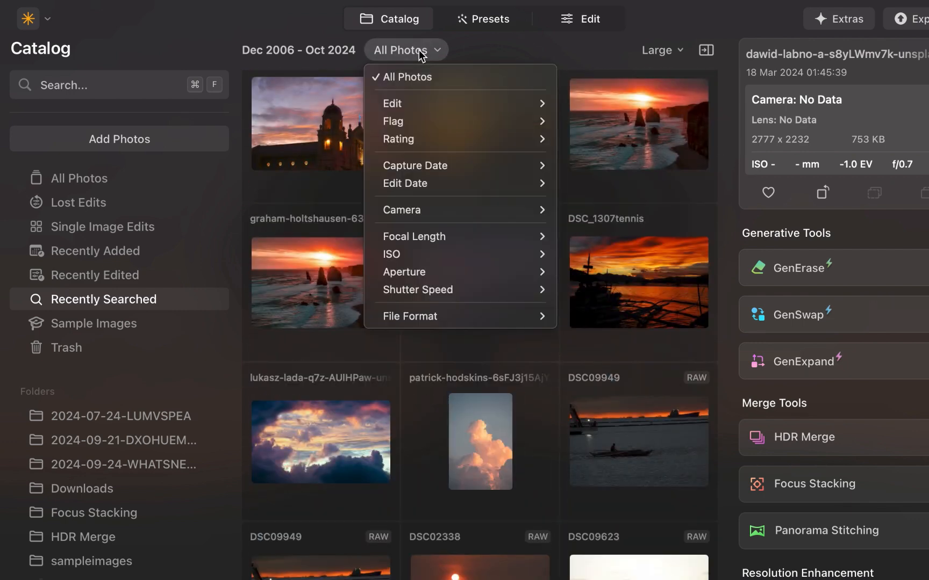
mouse_move(458, 140)
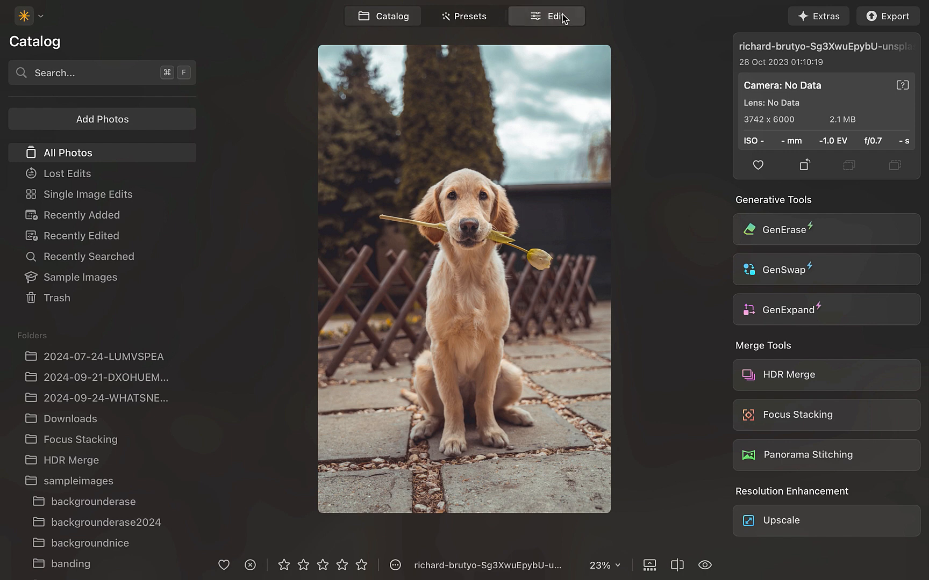
- Open the dog photo in Edit and expand Color Transfer's Reference Selection
left_click(552, 15)
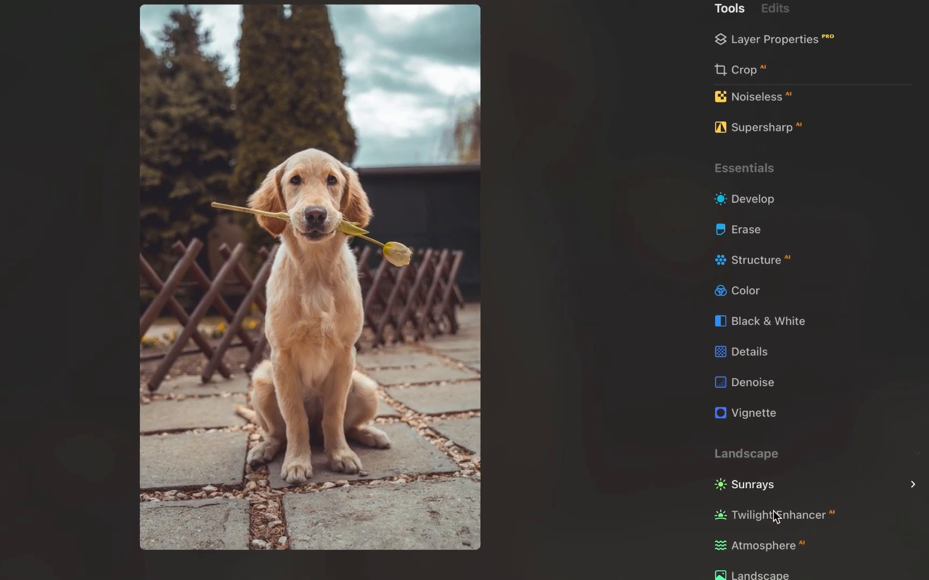
scroll("down", 3)
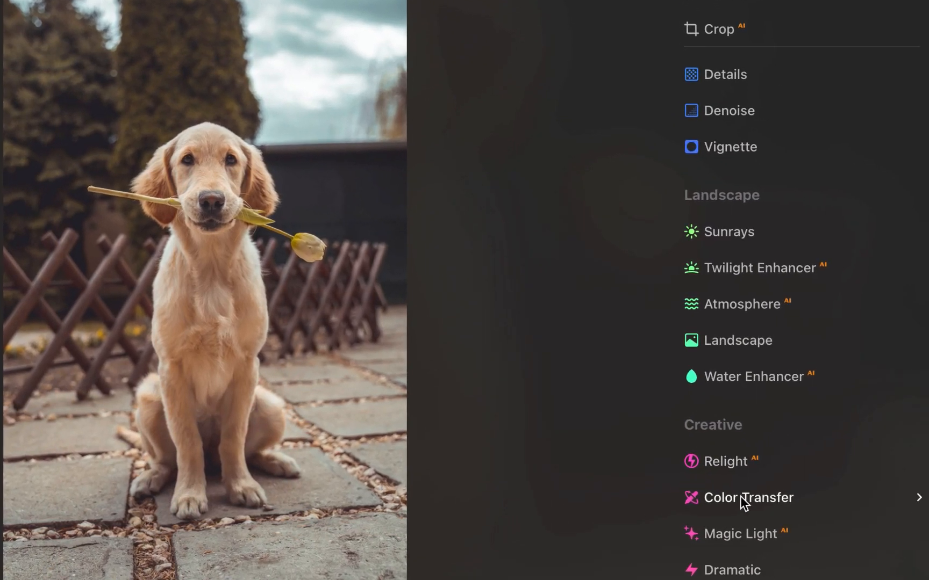
left_click(748, 498)
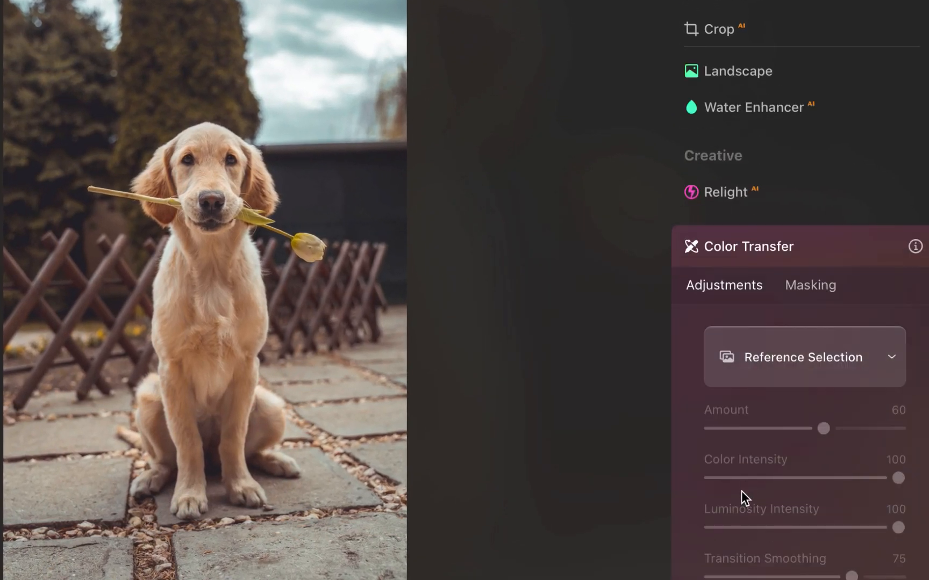
left_click(803, 357)
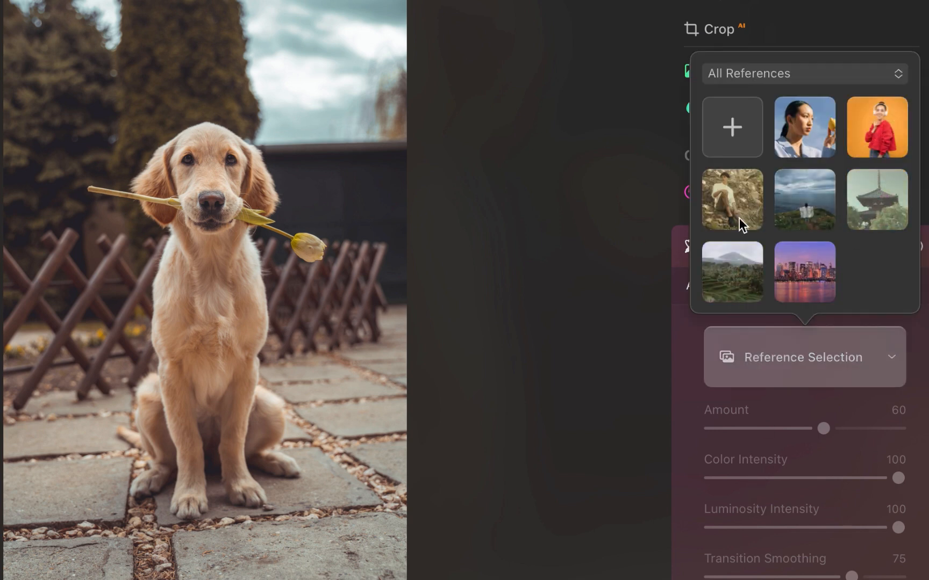
mouse_move(736, 219)
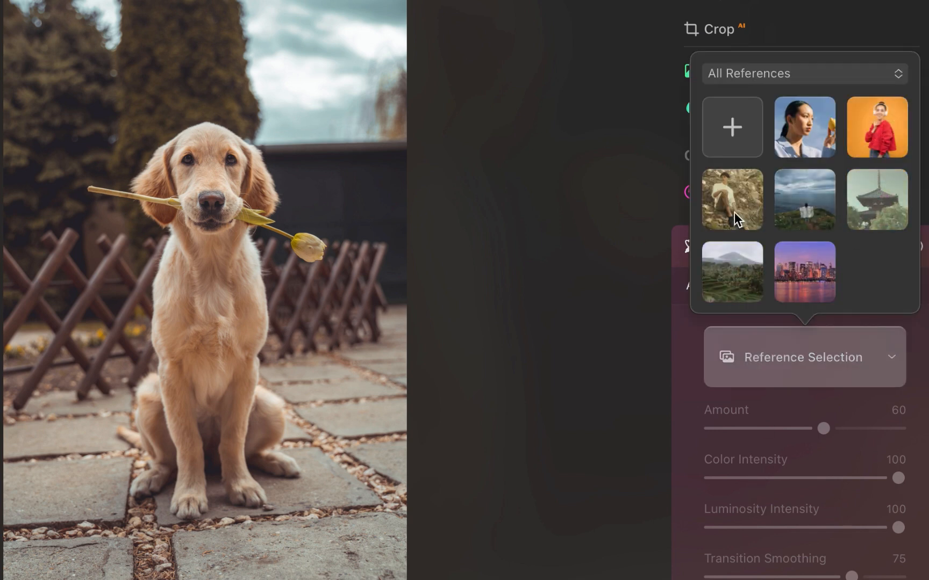
- Try Cider Brown, Misty Ocean, Pistachio Green, Tropical Landscape, then apply Twilight Cityscape
left_click(732, 200)
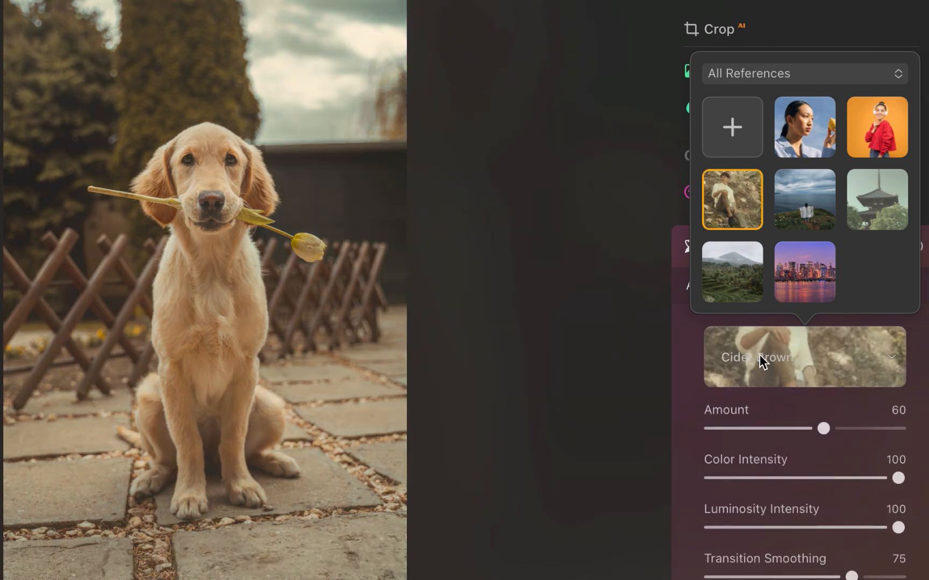
left_click(804, 200)
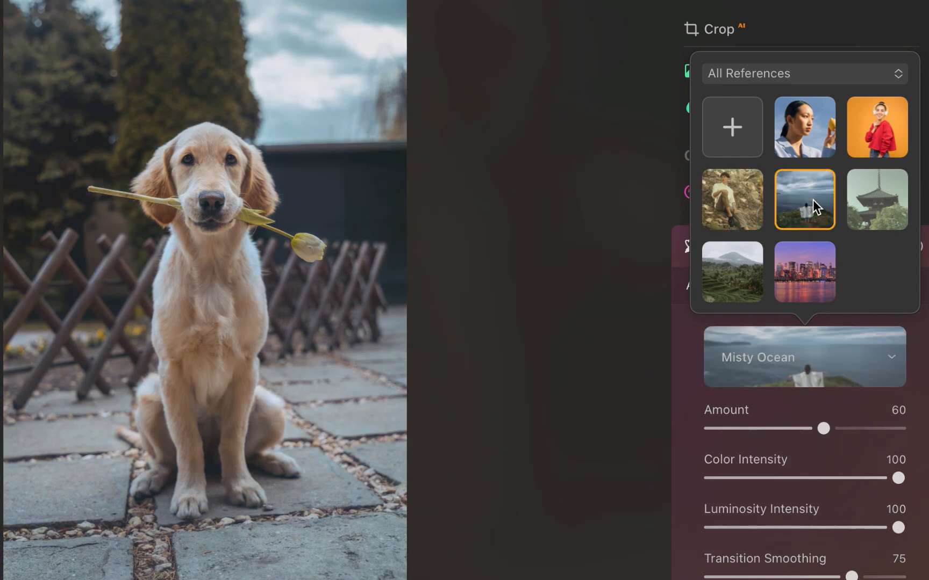
left_click(877, 198)
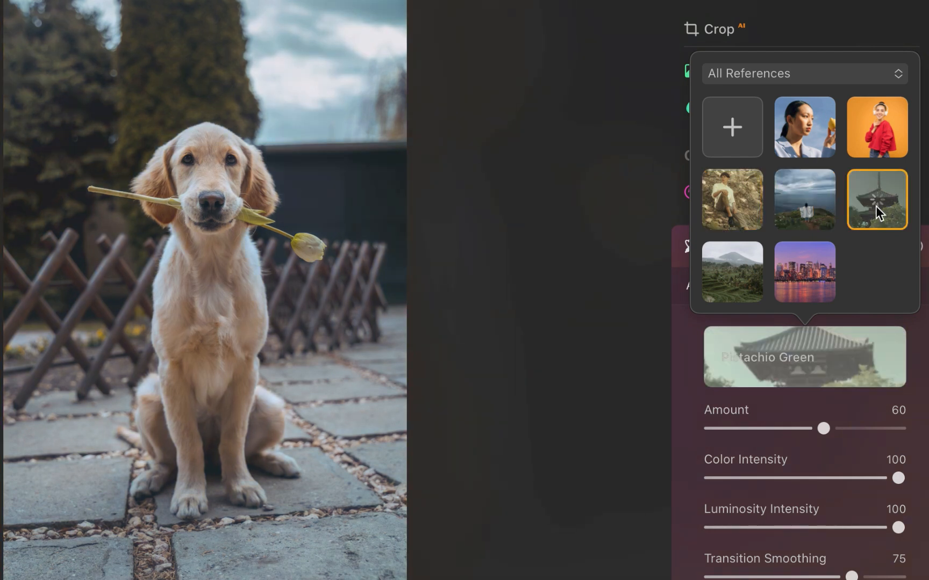
left_click(731, 271)
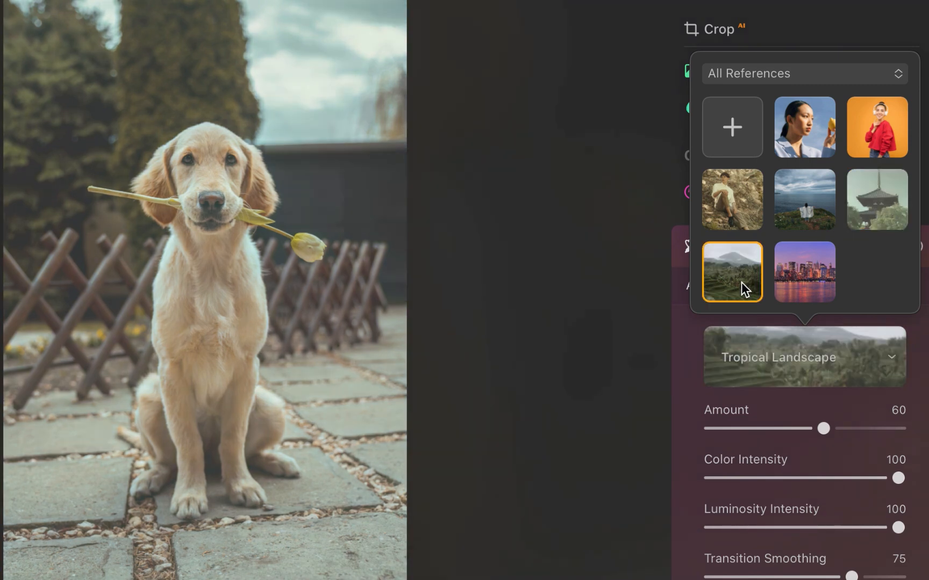
left_click(804, 271)
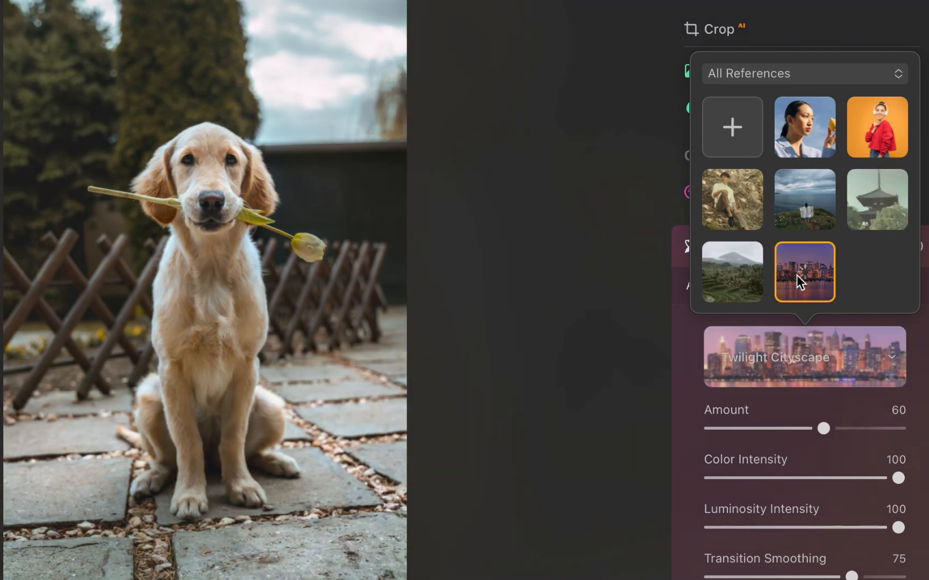
left_click(804, 270)
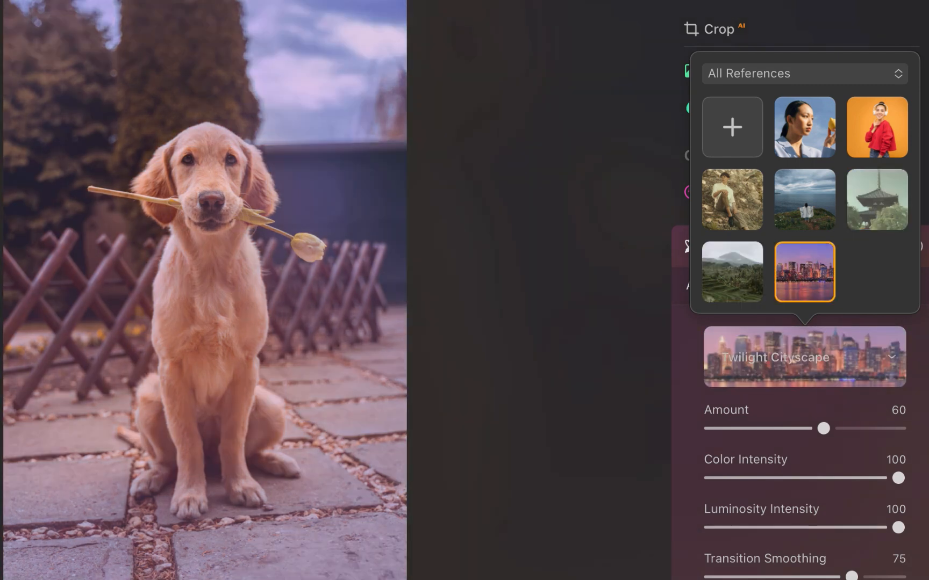
- Load the pexels beach photo from disk as a custom colour reference
left_click(732, 127)
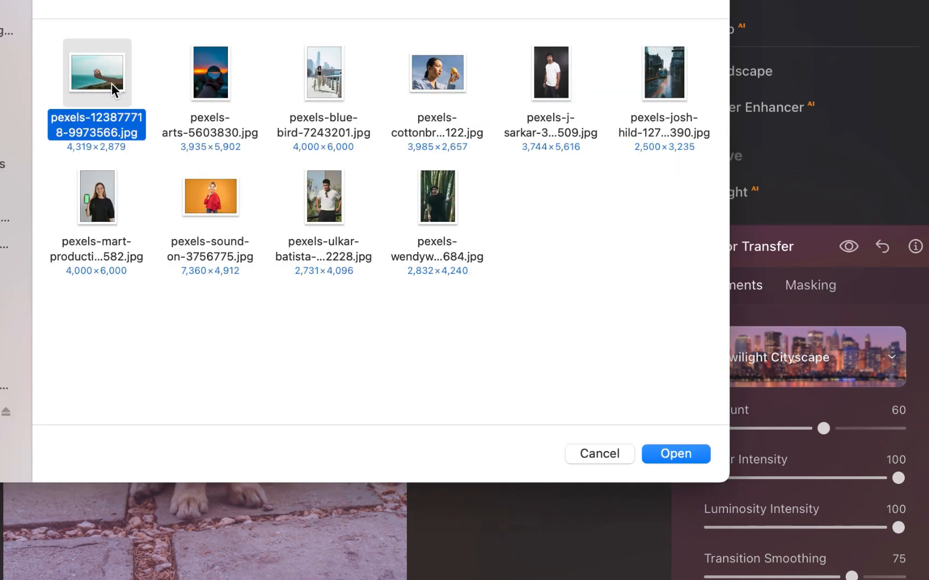
mouse_move(474, 323)
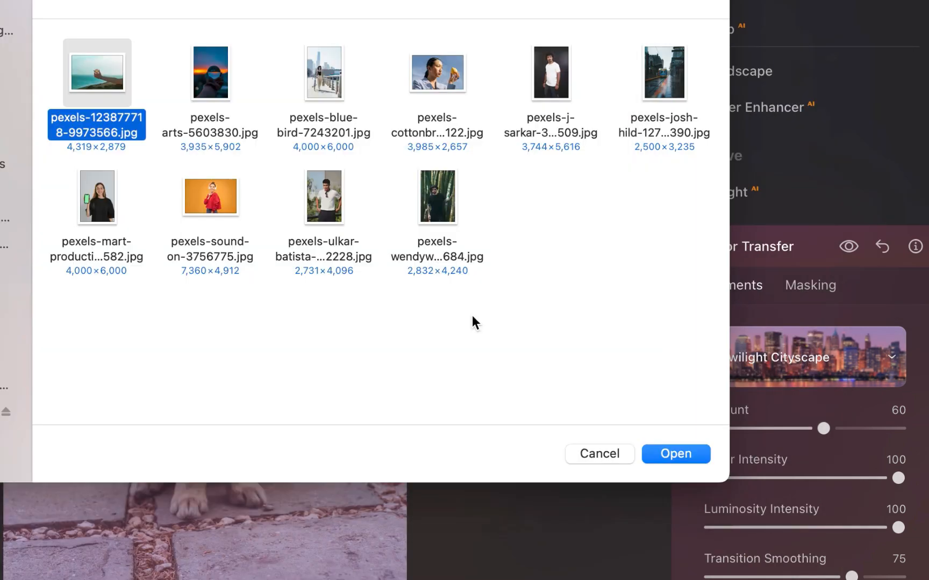
left_click(676, 455)
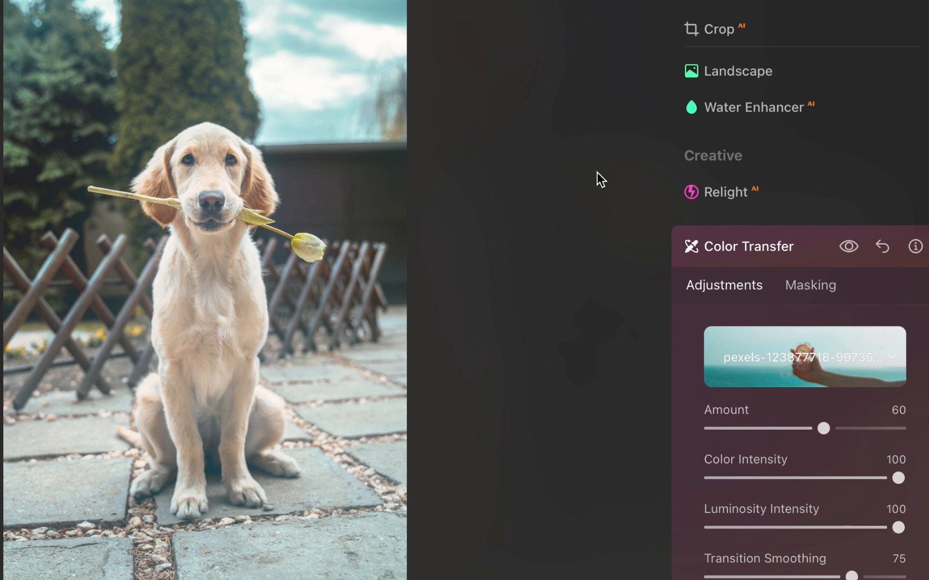
scroll("down", 3)
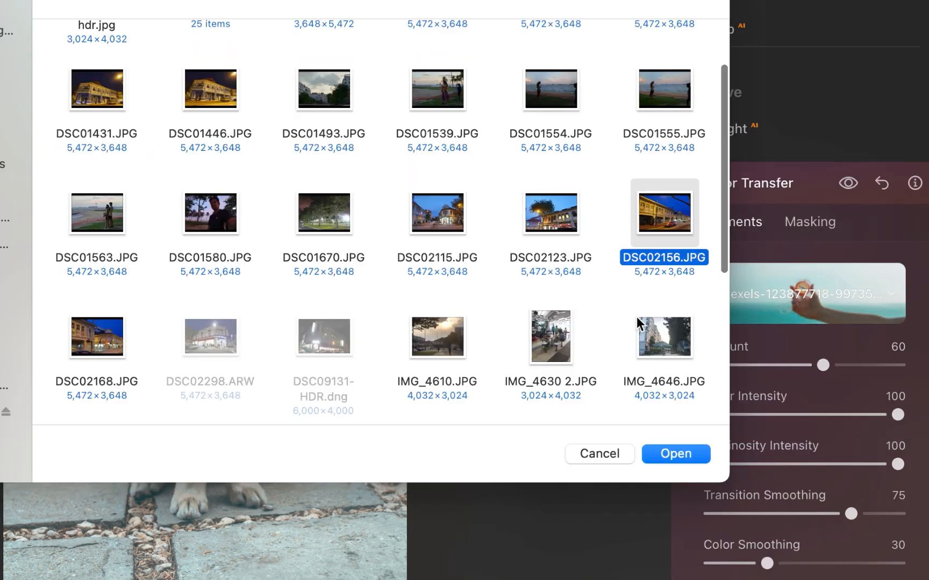
- Browse the file dialog for another reference, then open the red-haired woman portrait
left_click(676, 455)
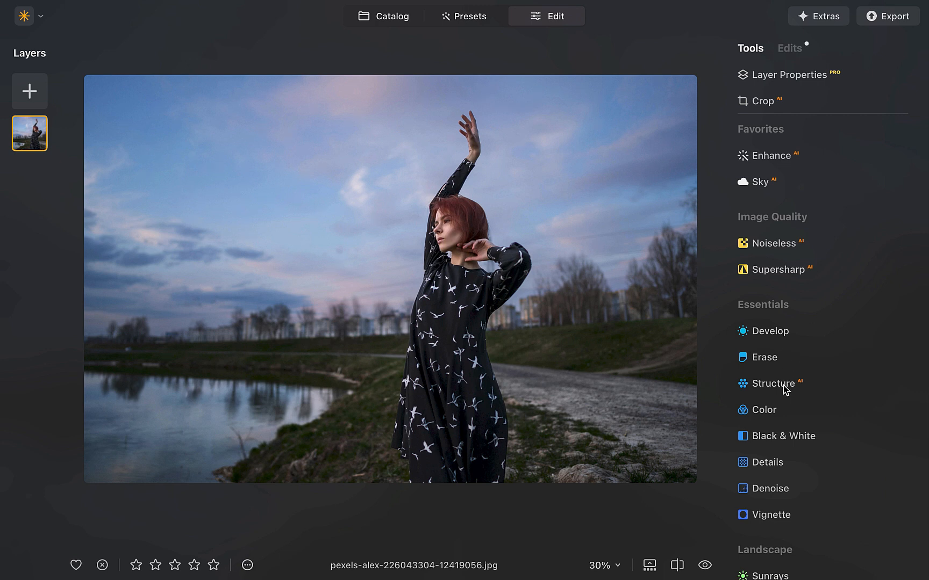
- Mask the Structure adjustment by the sampled sky colour and widen its Range over the sky
left_click(773, 384)
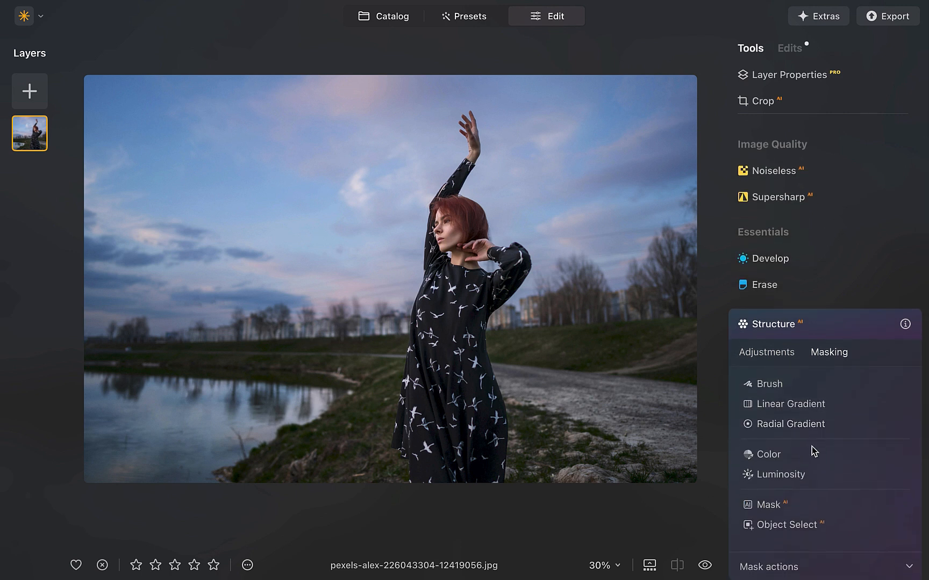
mouse_move(774, 461)
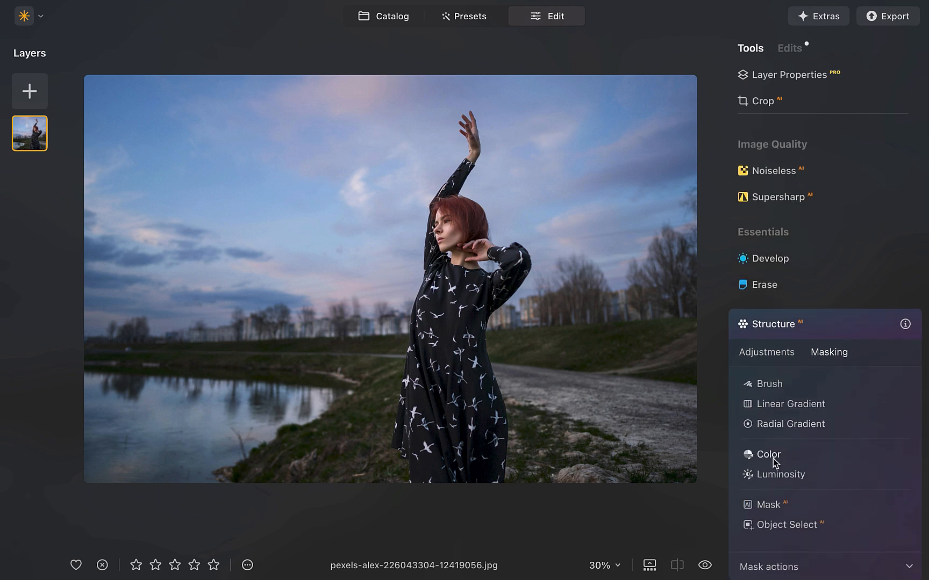
left_click(768, 455)
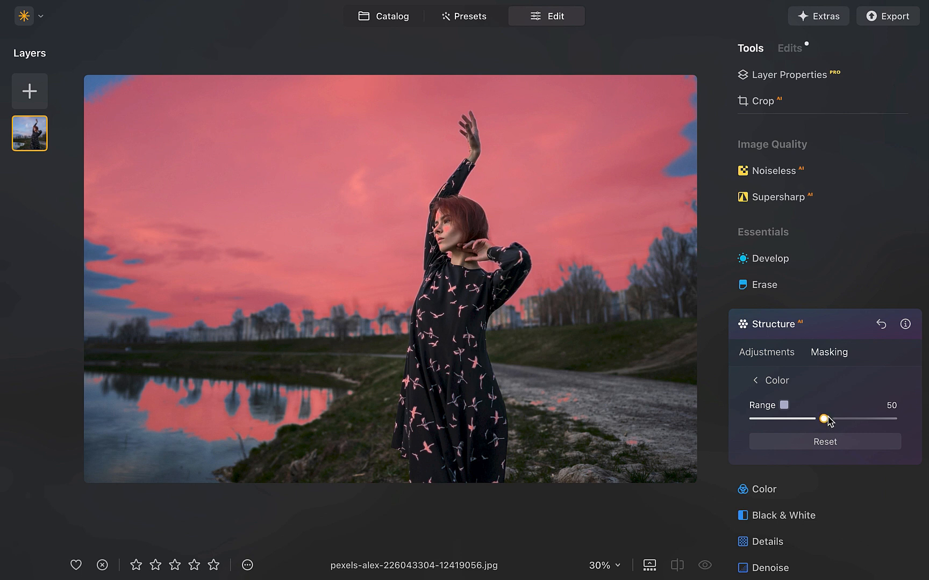
left_click_drag(825, 420, 873, 420)
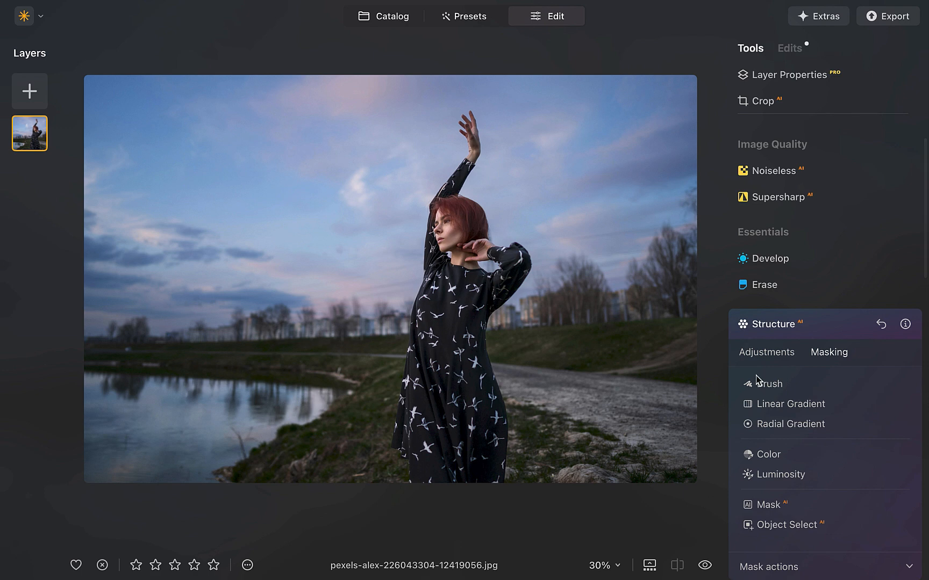
- Try Structure Amount at 100 and 0 on the masked sky, then settle on 56
left_click(767, 384)
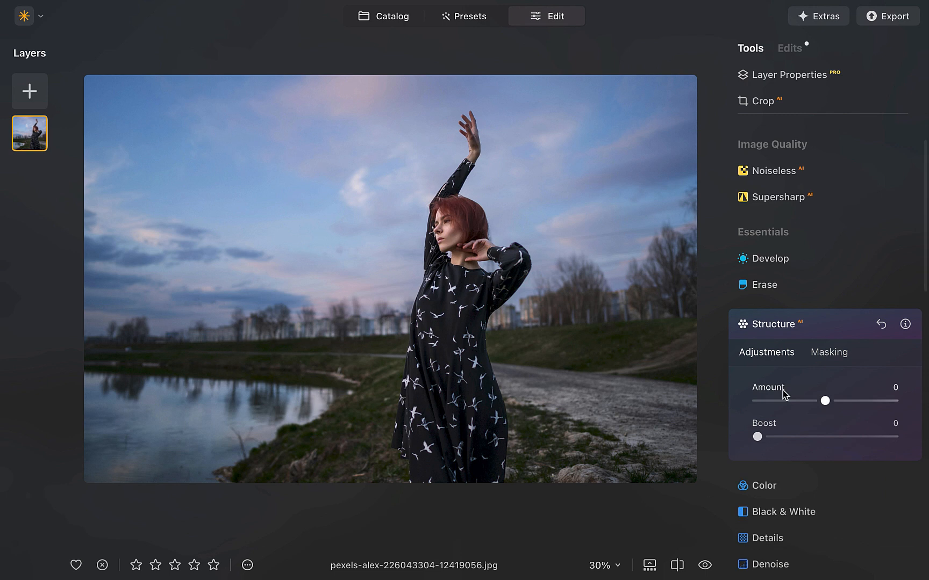
left_click_drag(825, 401, 888, 401)
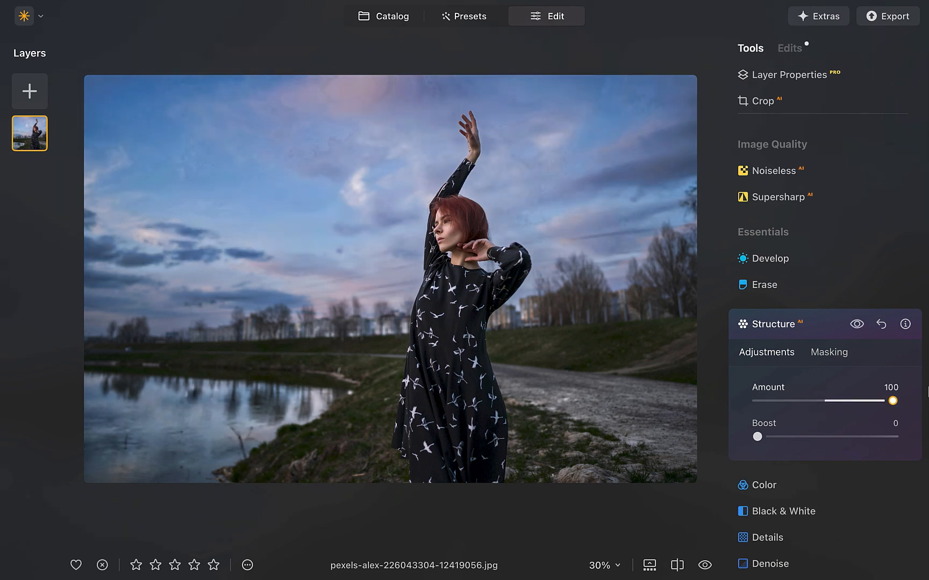
left_click_drag(890, 399, 828, 400)
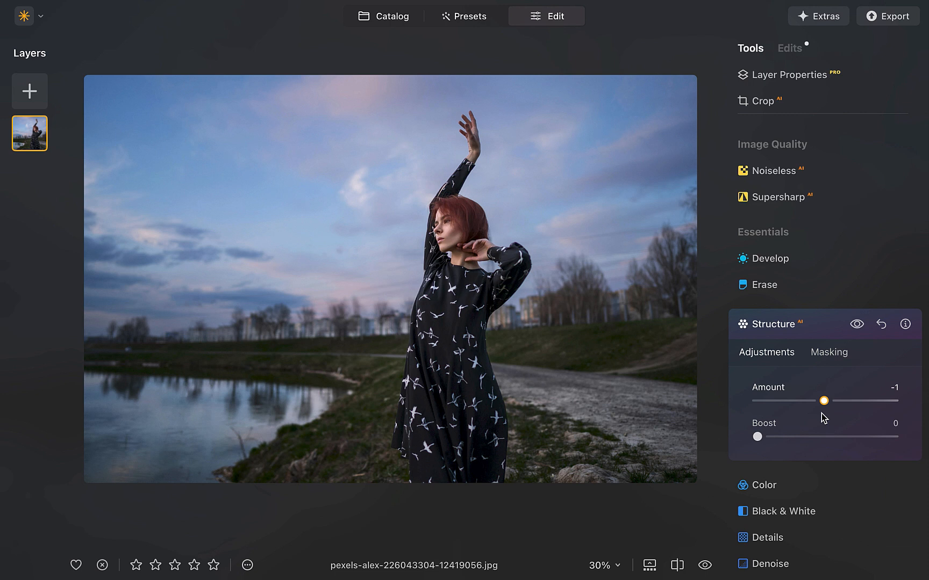
left_click_drag(828, 400, 862, 399)
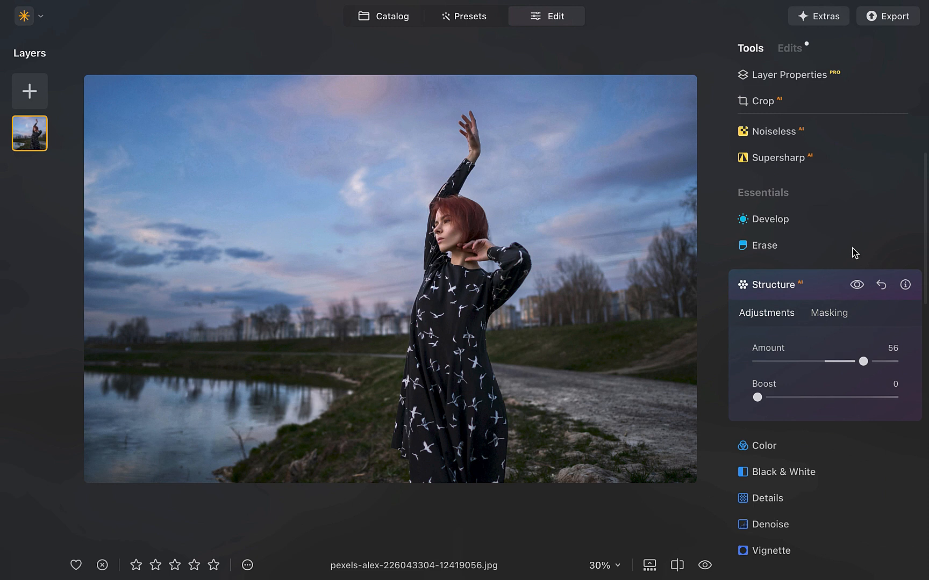
- Mask the Color adjustment by a colour sampled from the woman, grass and shore
left_click(764, 445)
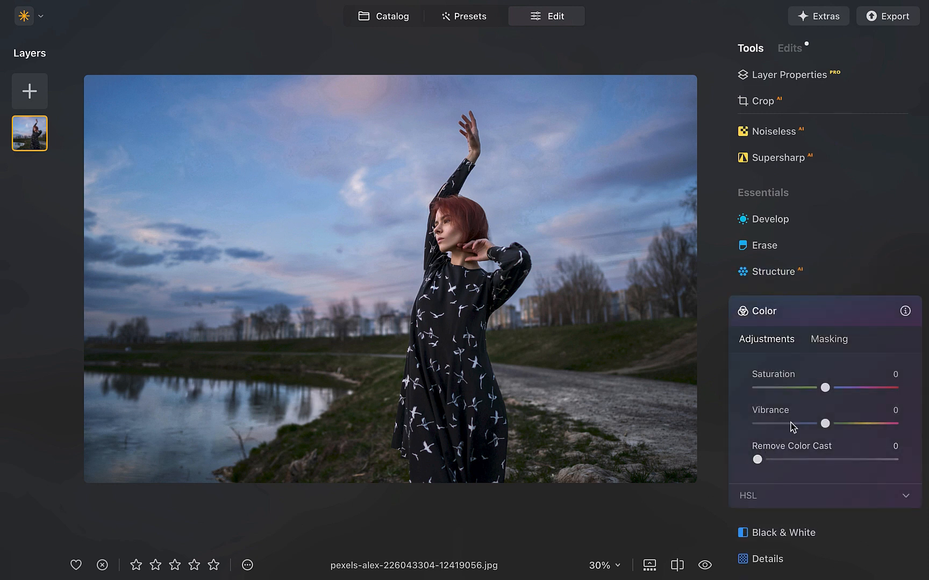
left_click(828, 339)
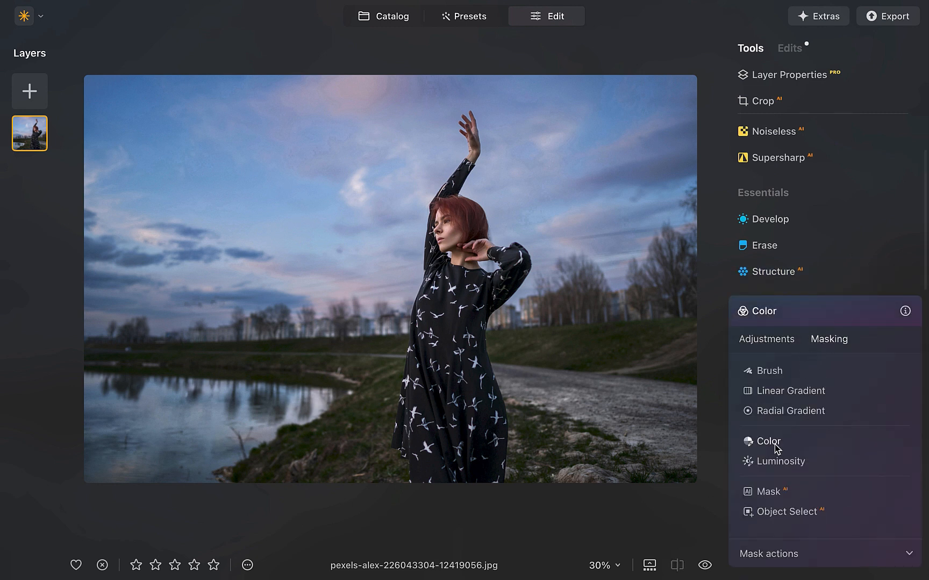
left_click(768, 440)
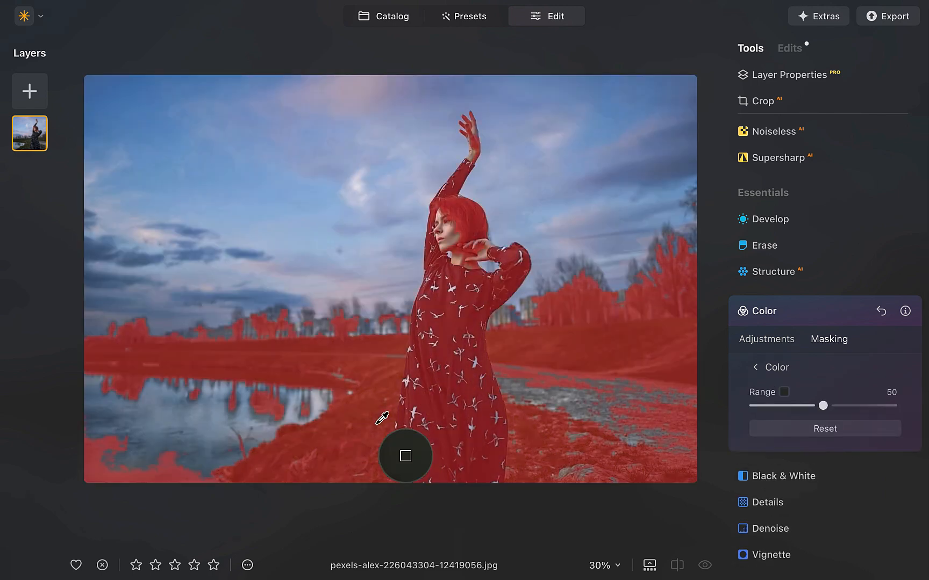
- Narrow the colour mask Range step by step from 50 down to 0
left_click_drag(821, 405, 807, 406)
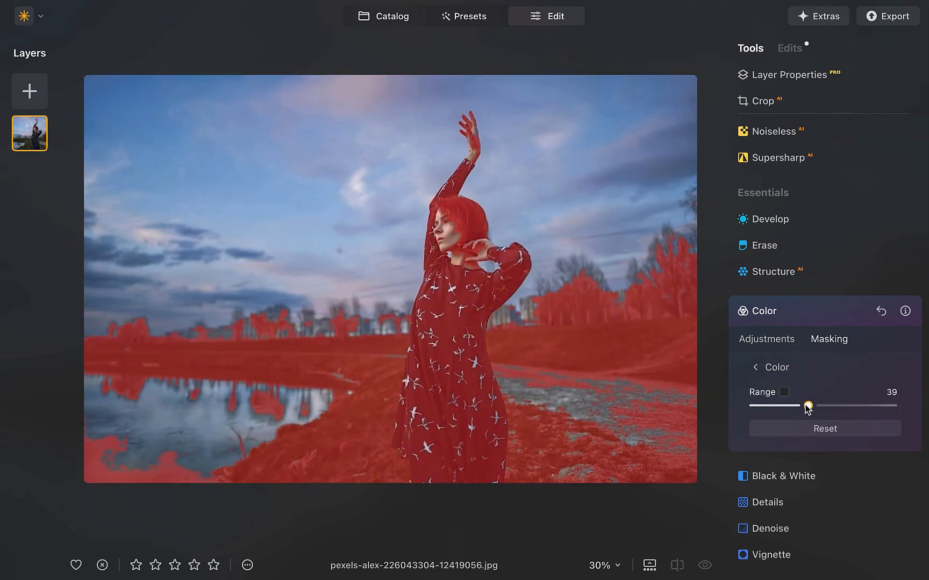
left_click_drag(807, 406, 799, 406)
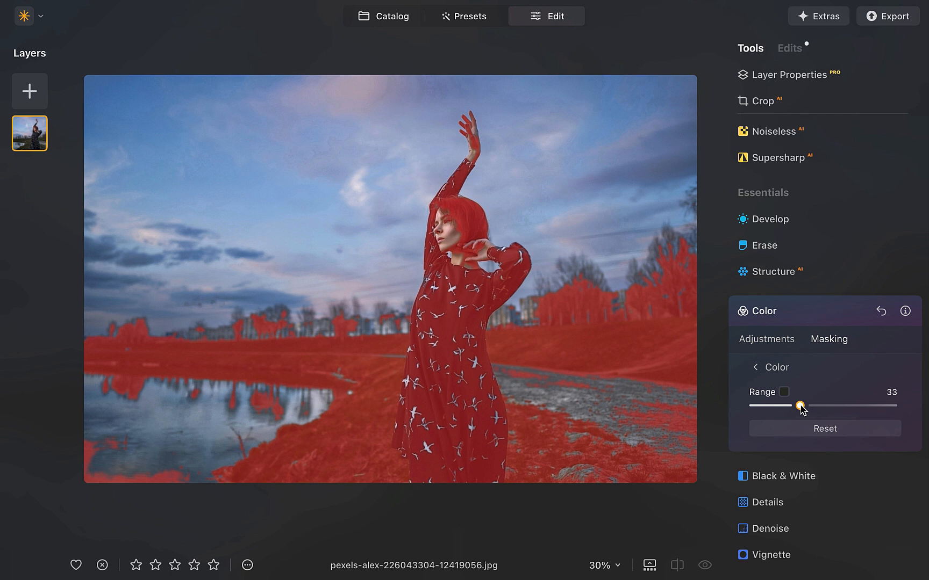
left_click_drag(798, 407, 797, 407)
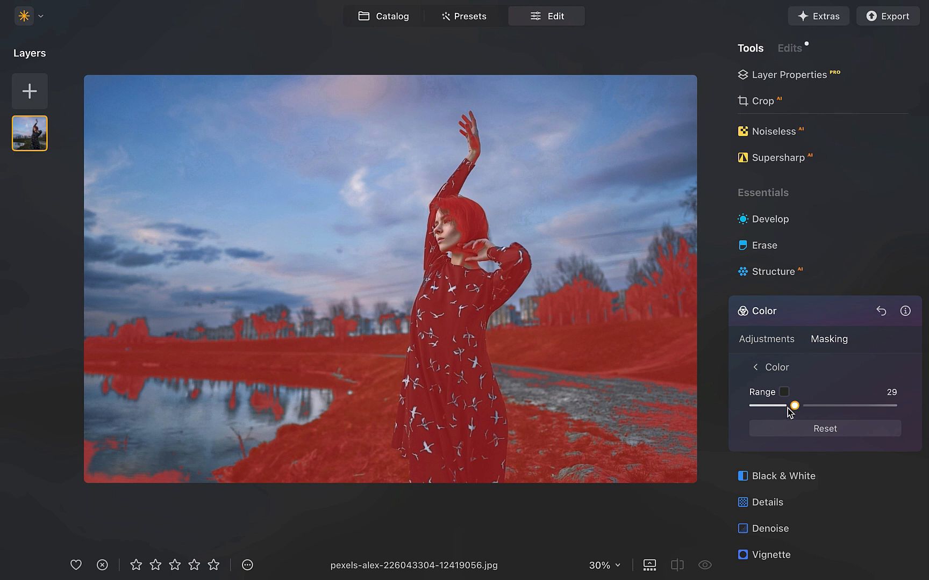
left_click_drag(795, 405, 783, 405)
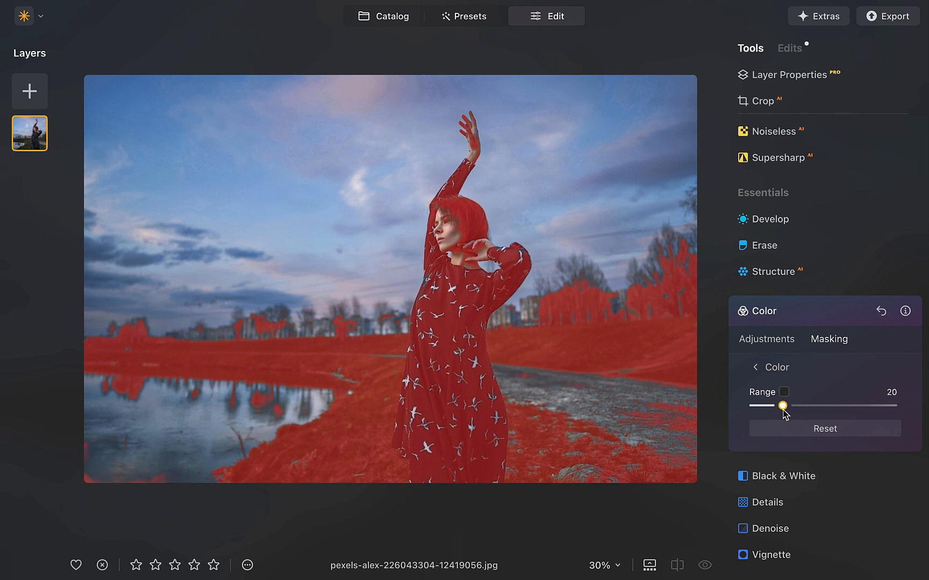
left_click_drag(783, 405, 773, 406)
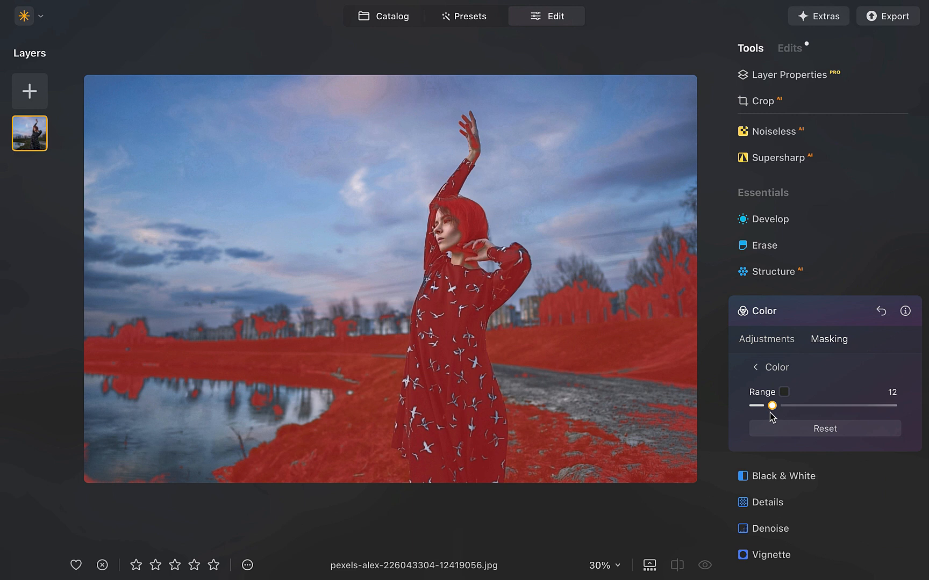
left_click_drag(770, 406, 763, 405)
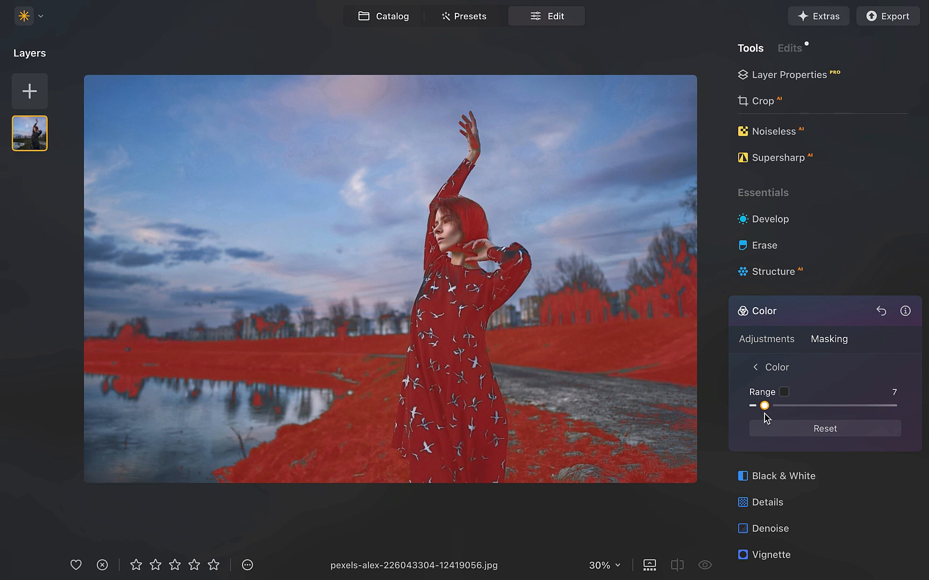
left_click_drag(763, 405, 753, 405)
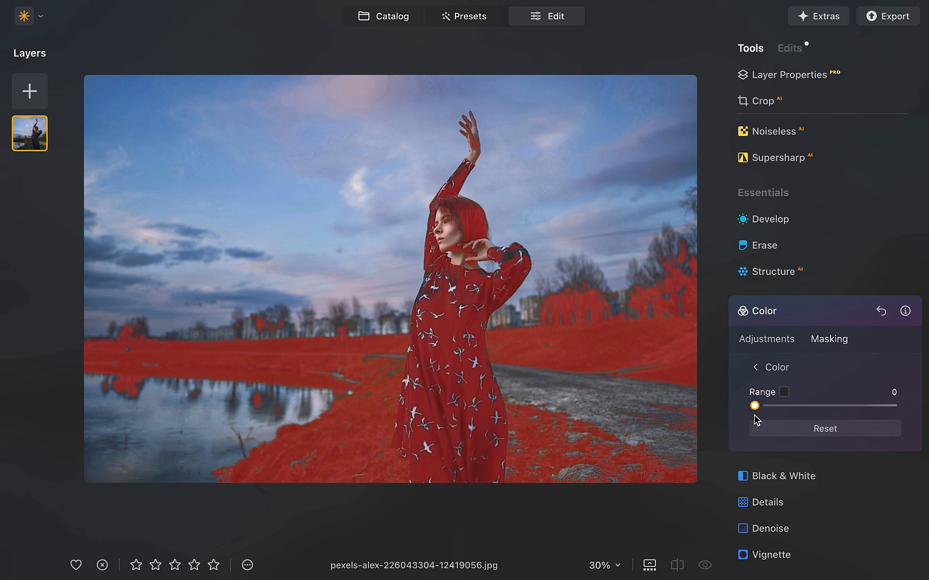